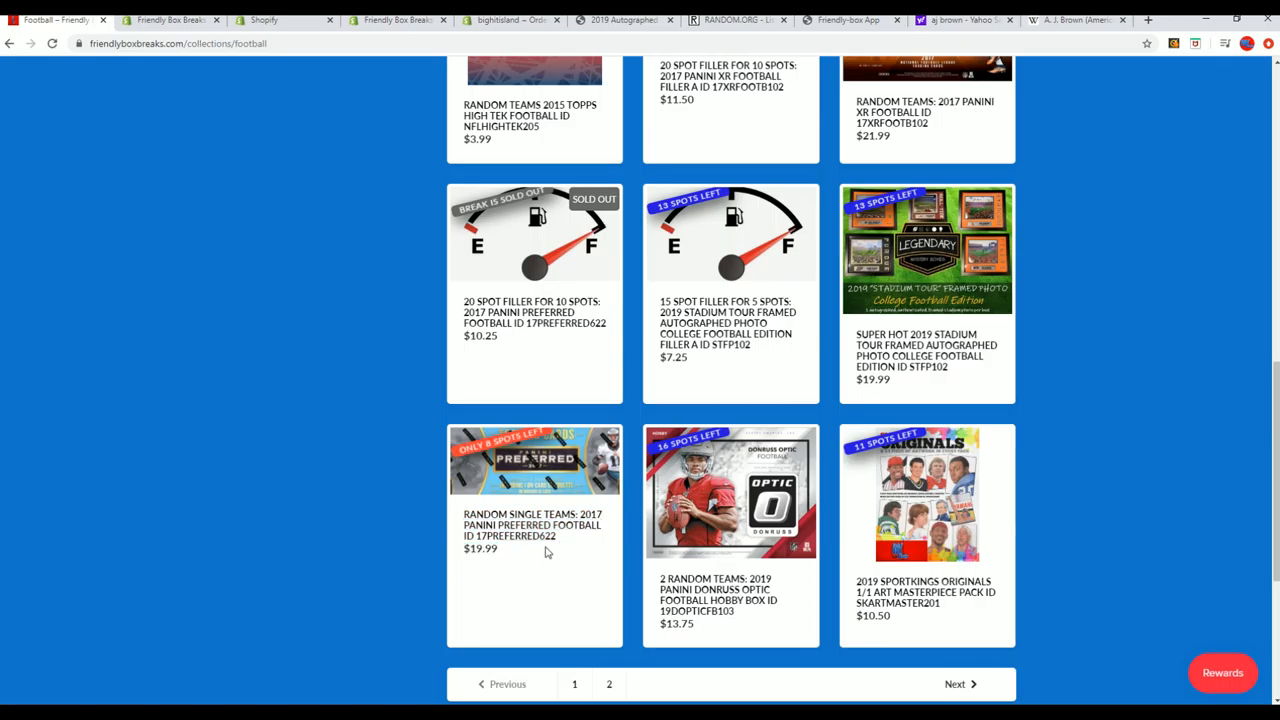
mouse_move(505, 460)
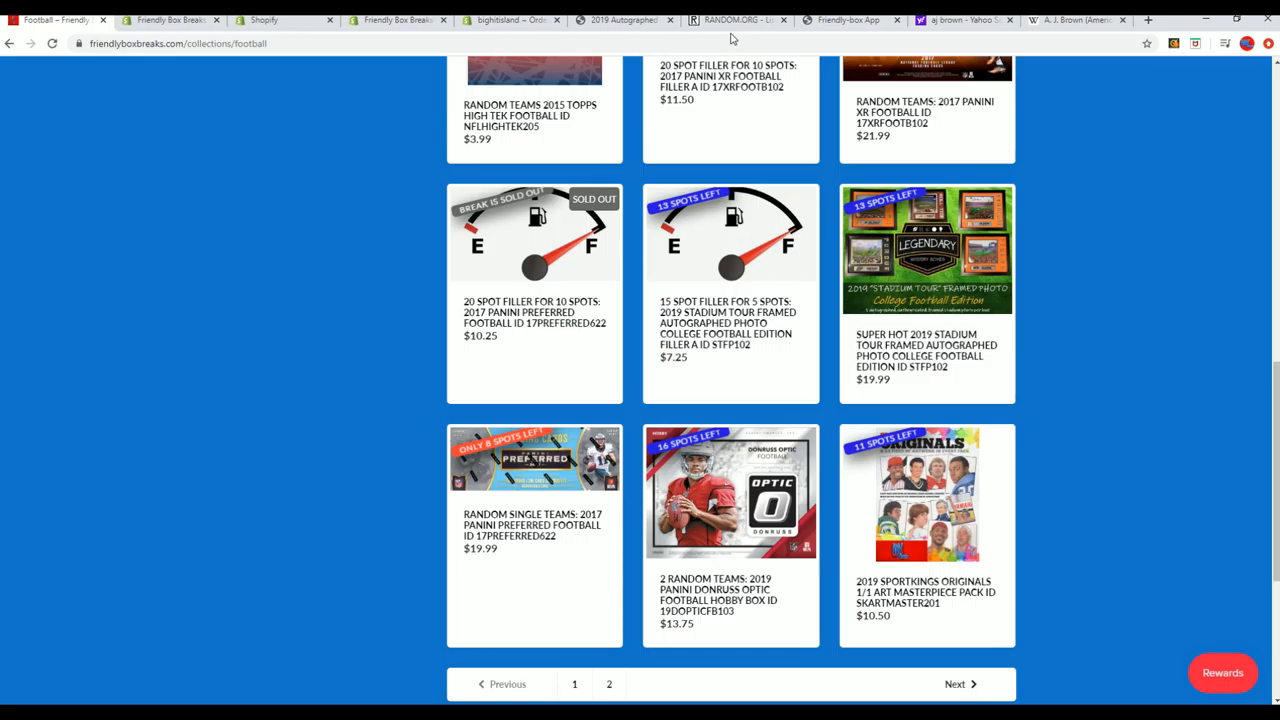
mouse_move(730, 37)
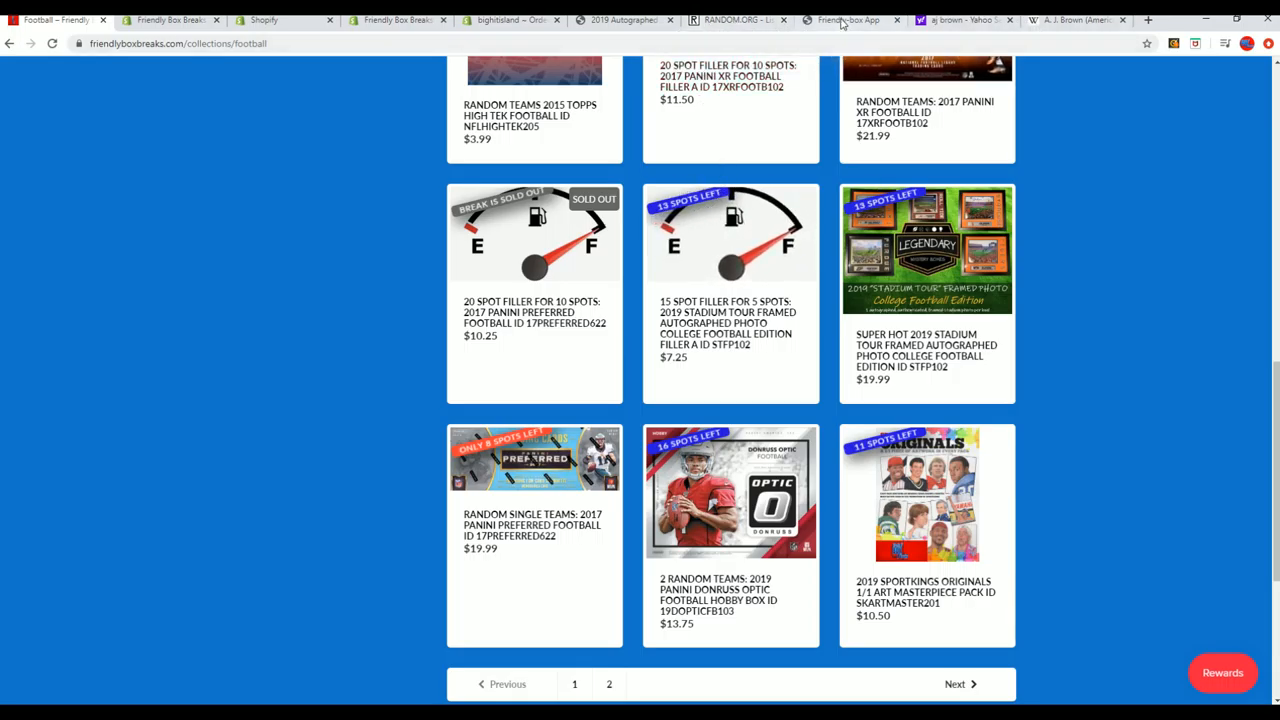
- Paste the 20 filler buyer names from Friendly-box App into RANDOM.ORG List Randomizer and randomize them
left_click(845, 20)
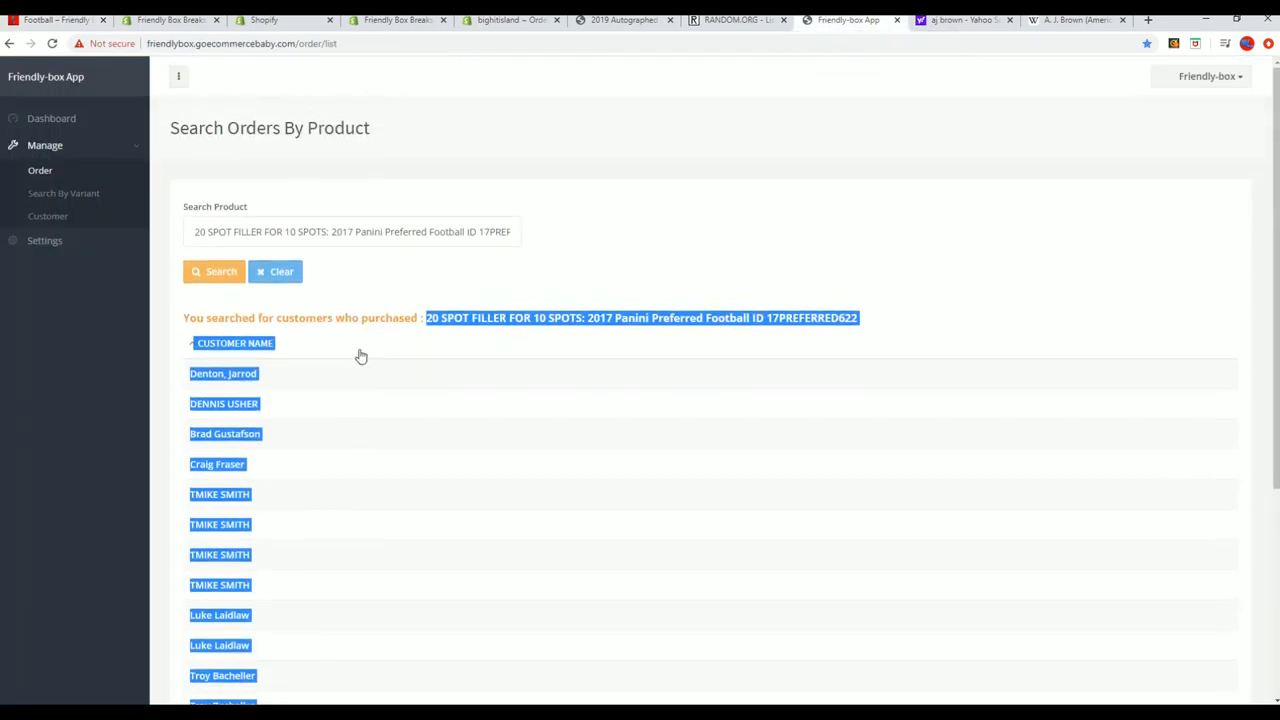
left_click(737, 20)
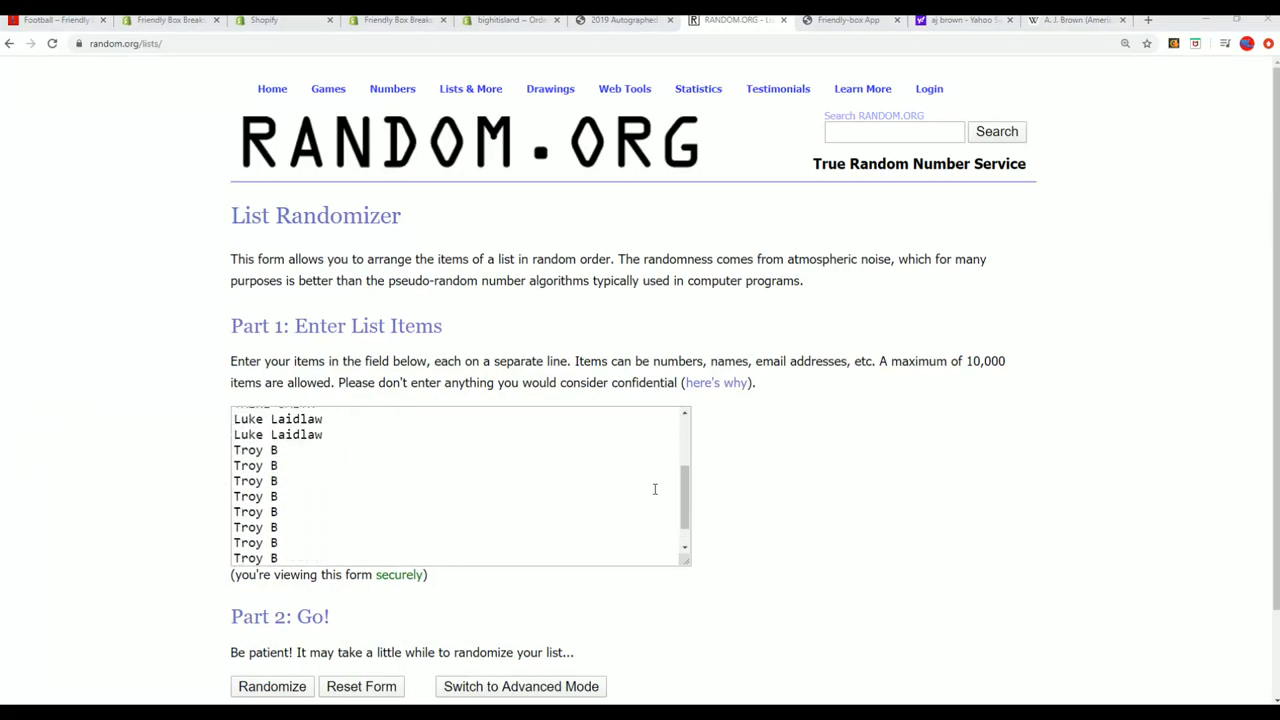
scroll("down", 3)
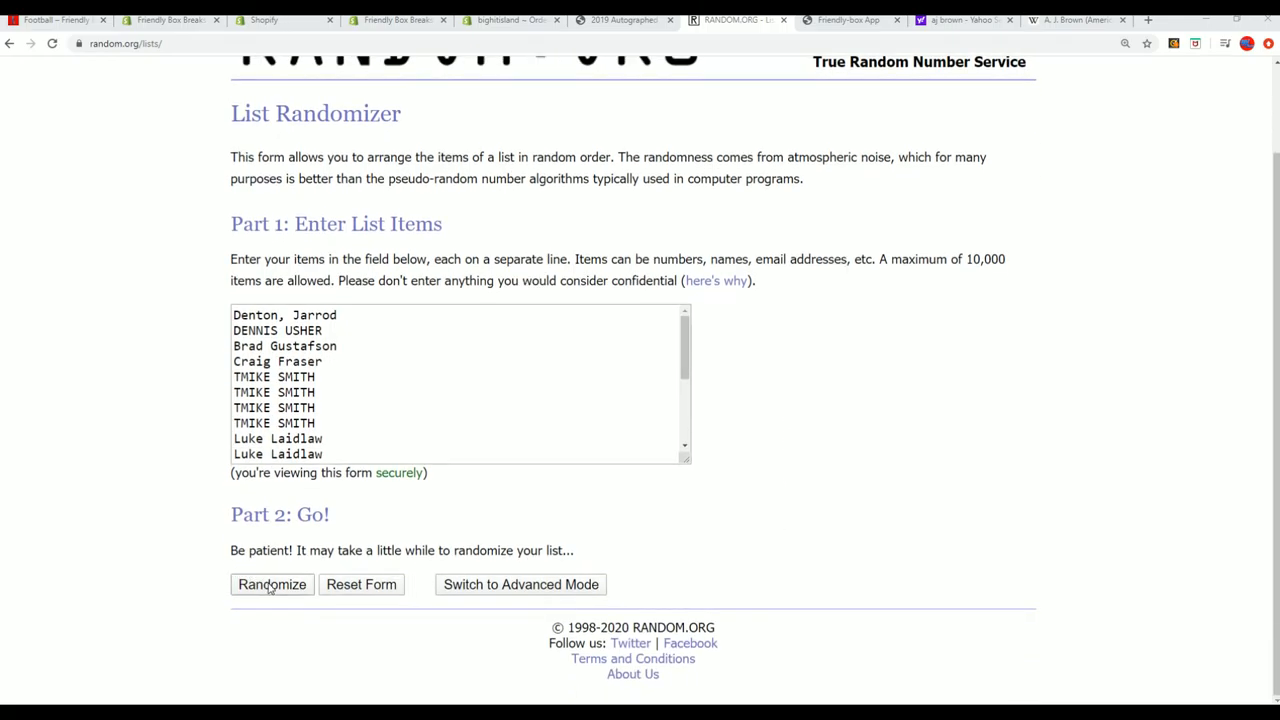
left_click(271, 584)
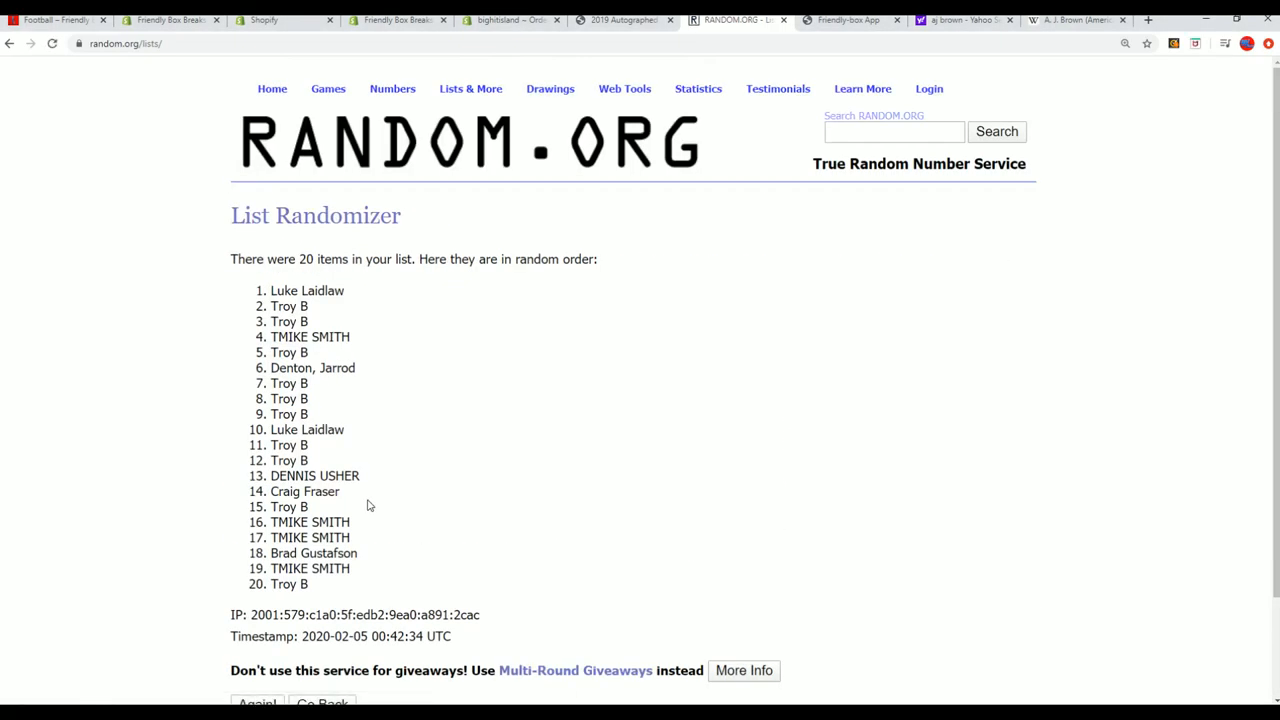
scroll("down", 3)
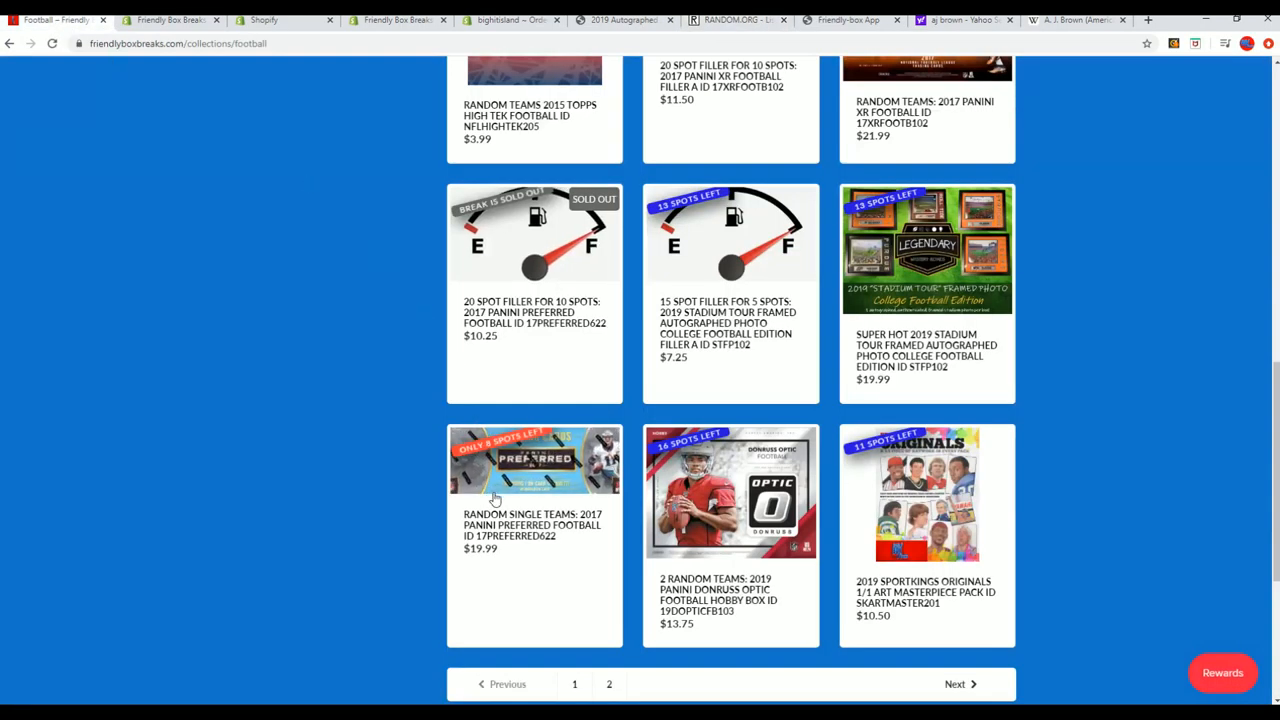
mouse_move(488, 311)
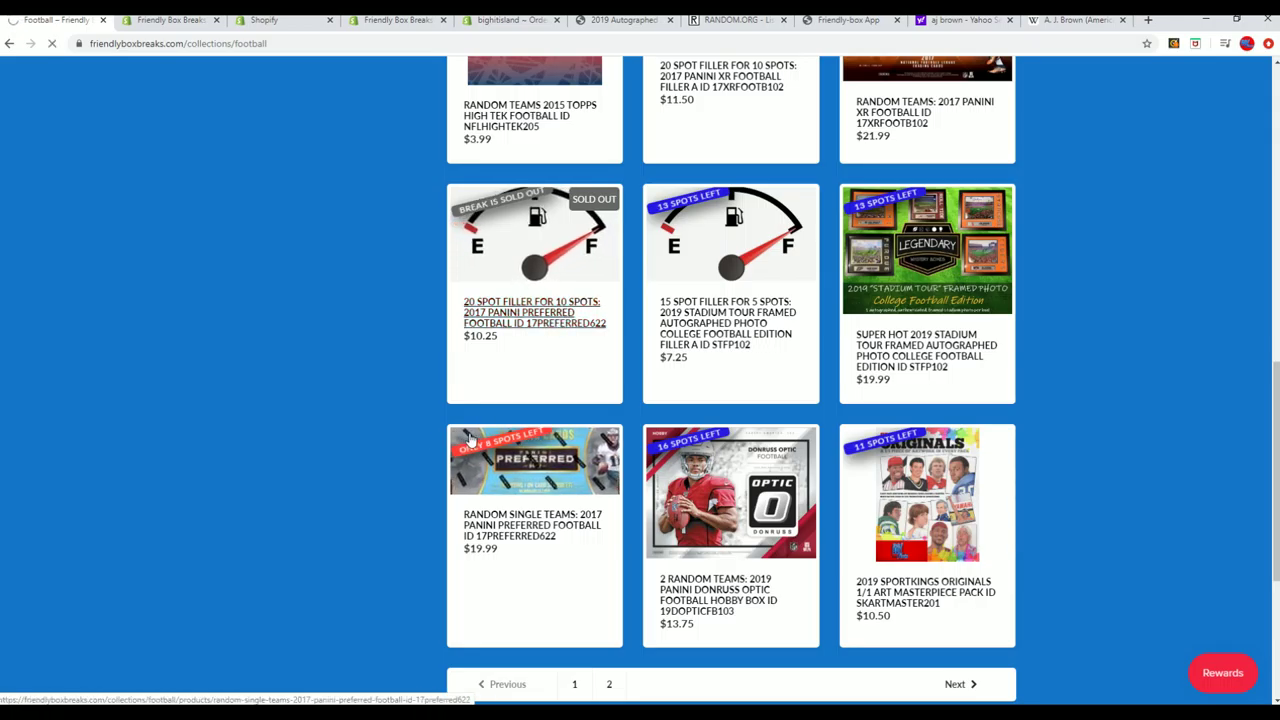
- Read the 20 Spot Filler product description, then reshuffle the buyer list with Again!
left_click(506, 311)
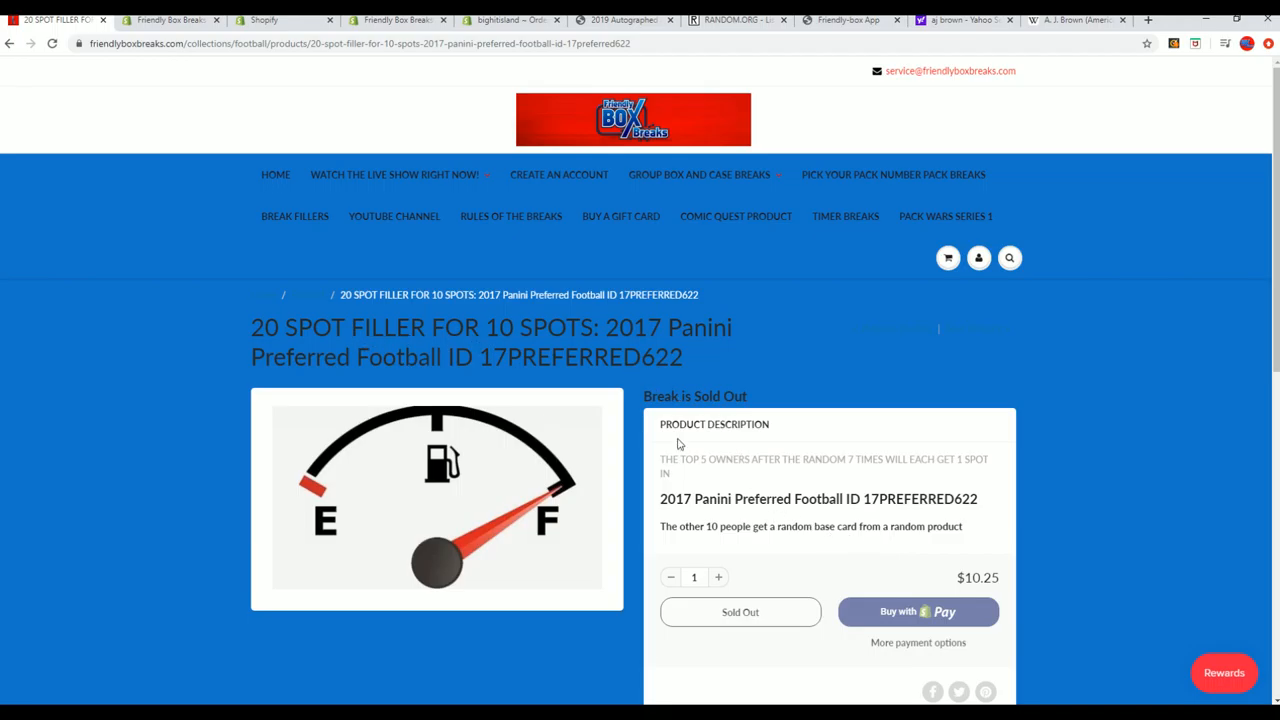
mouse_move(634, 488)
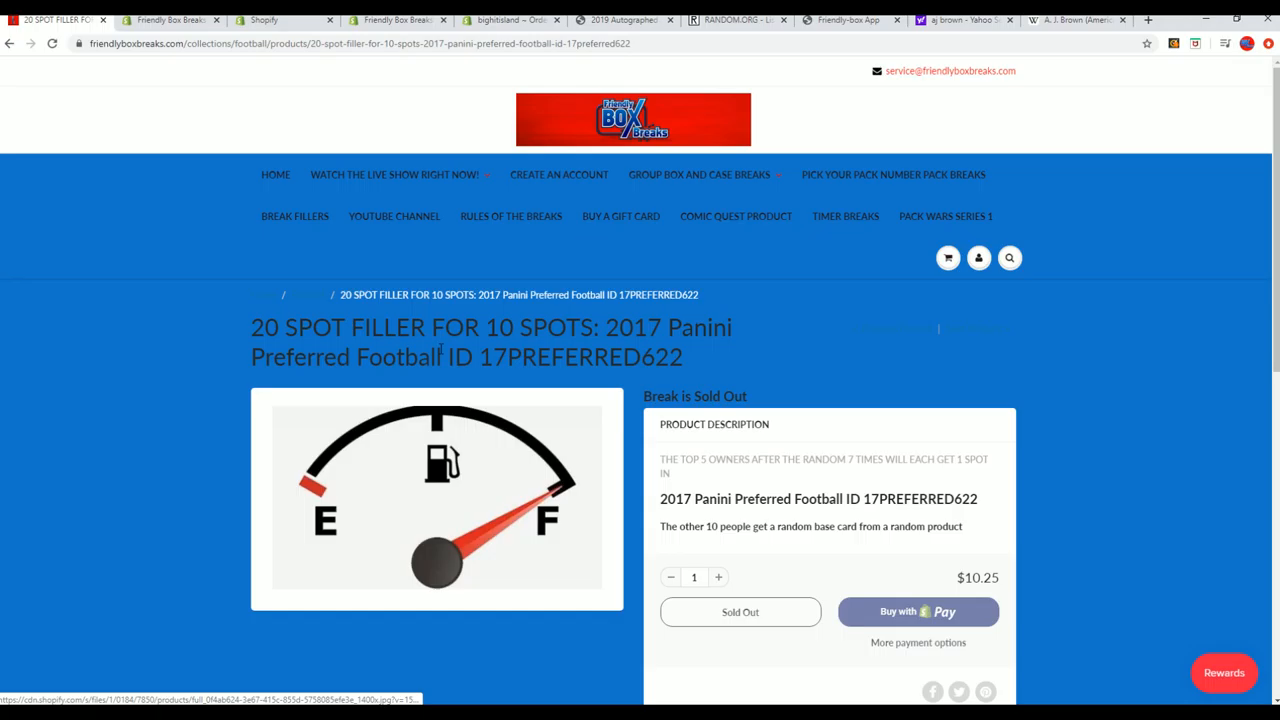
left_click_drag(251, 327, 590, 327)
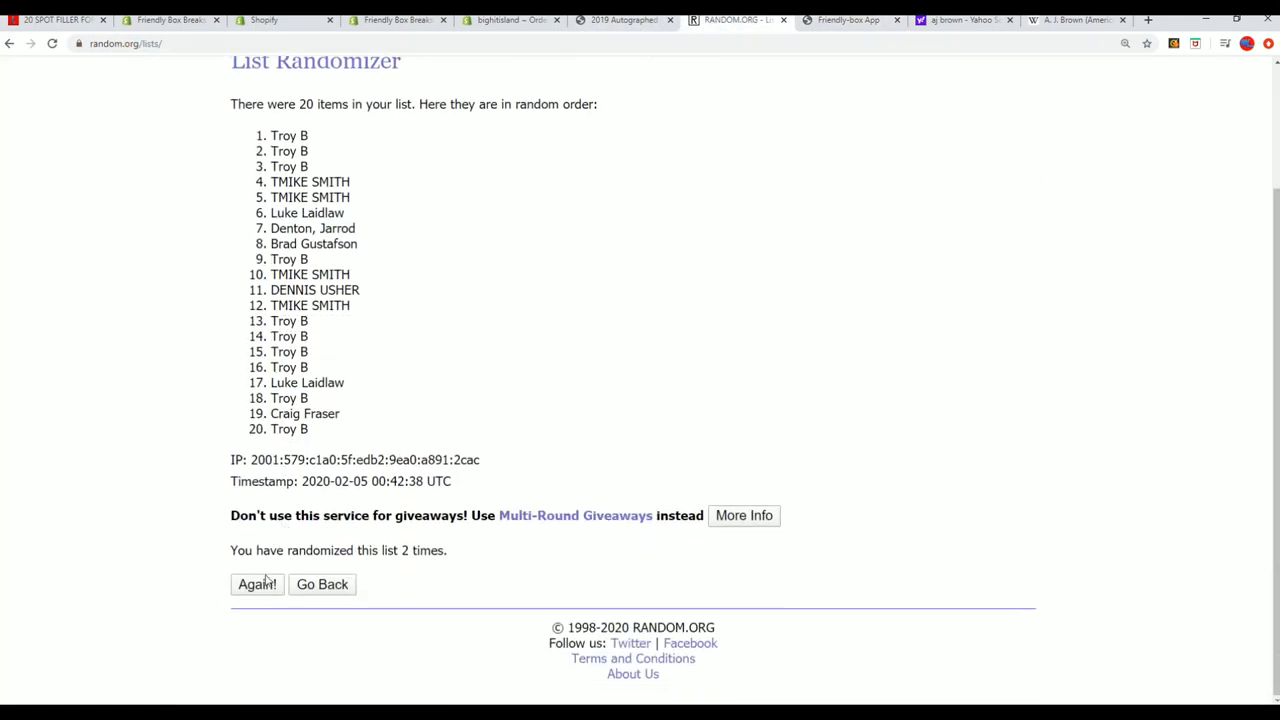
- Reshuffle the buyer list four more times until RANDOM.ORG reports 7 randomizations
left_click(257, 584)
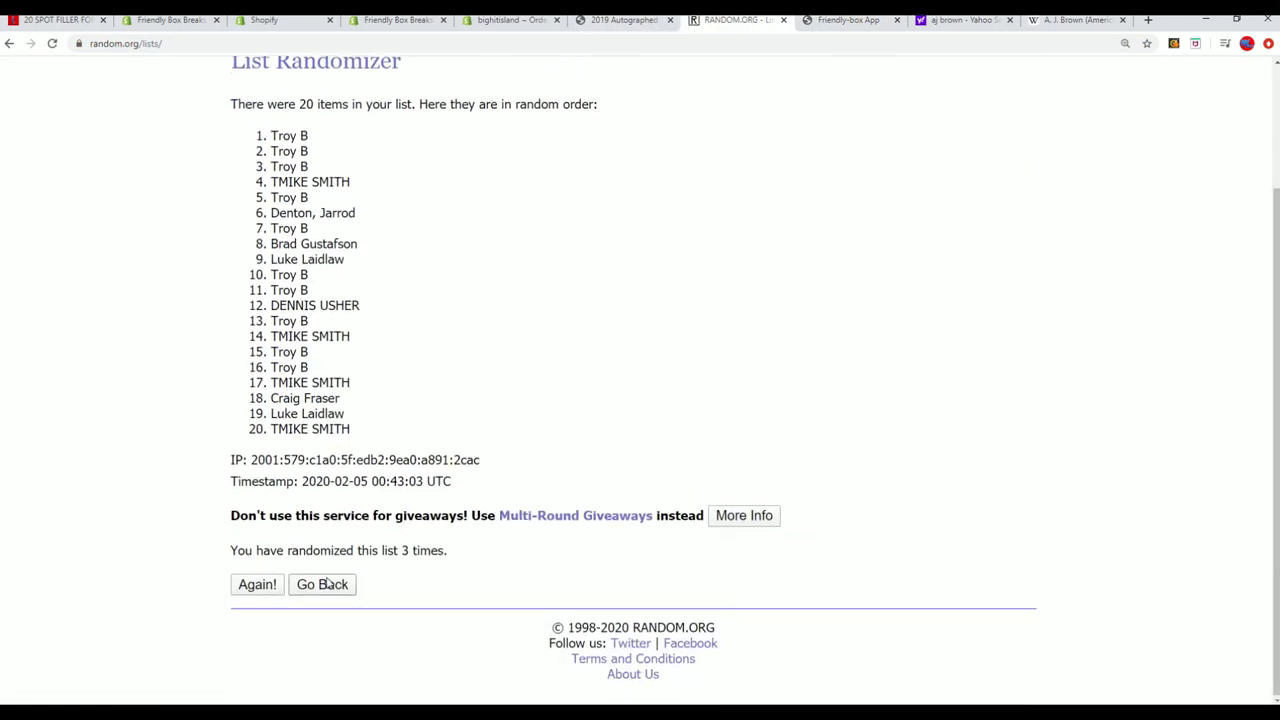
left_click(257, 584)
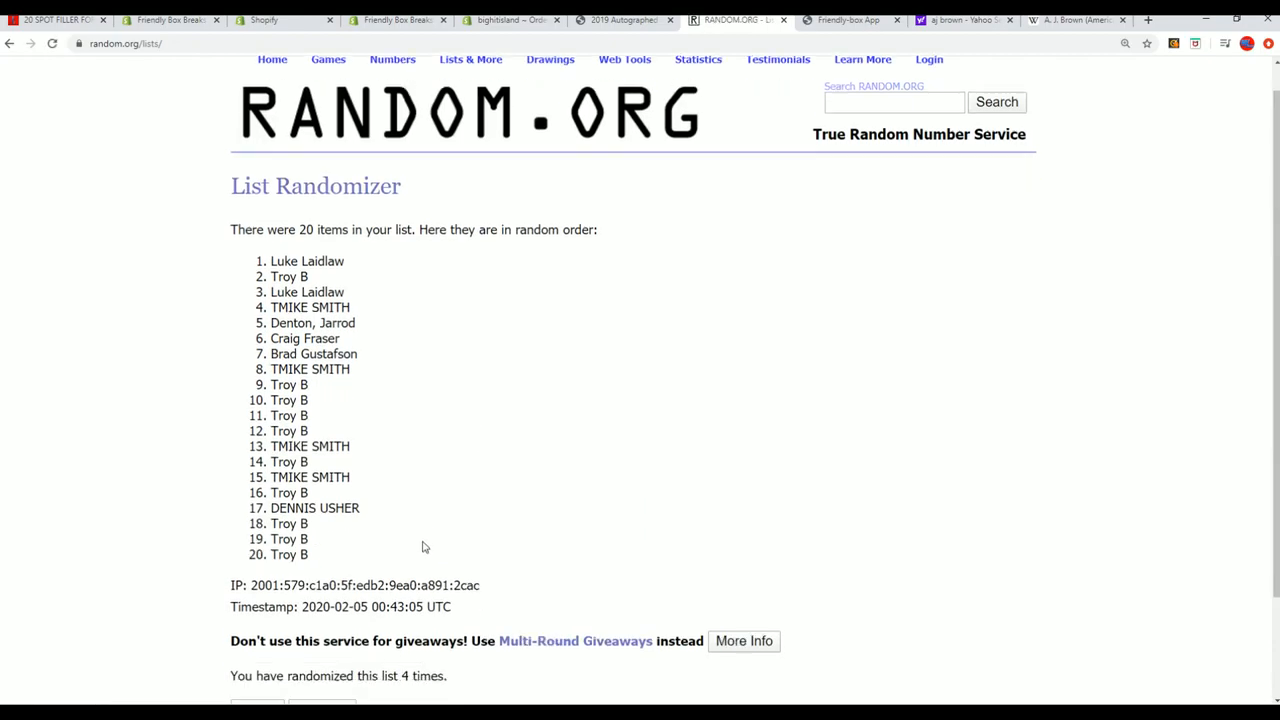
scroll("down", 3)
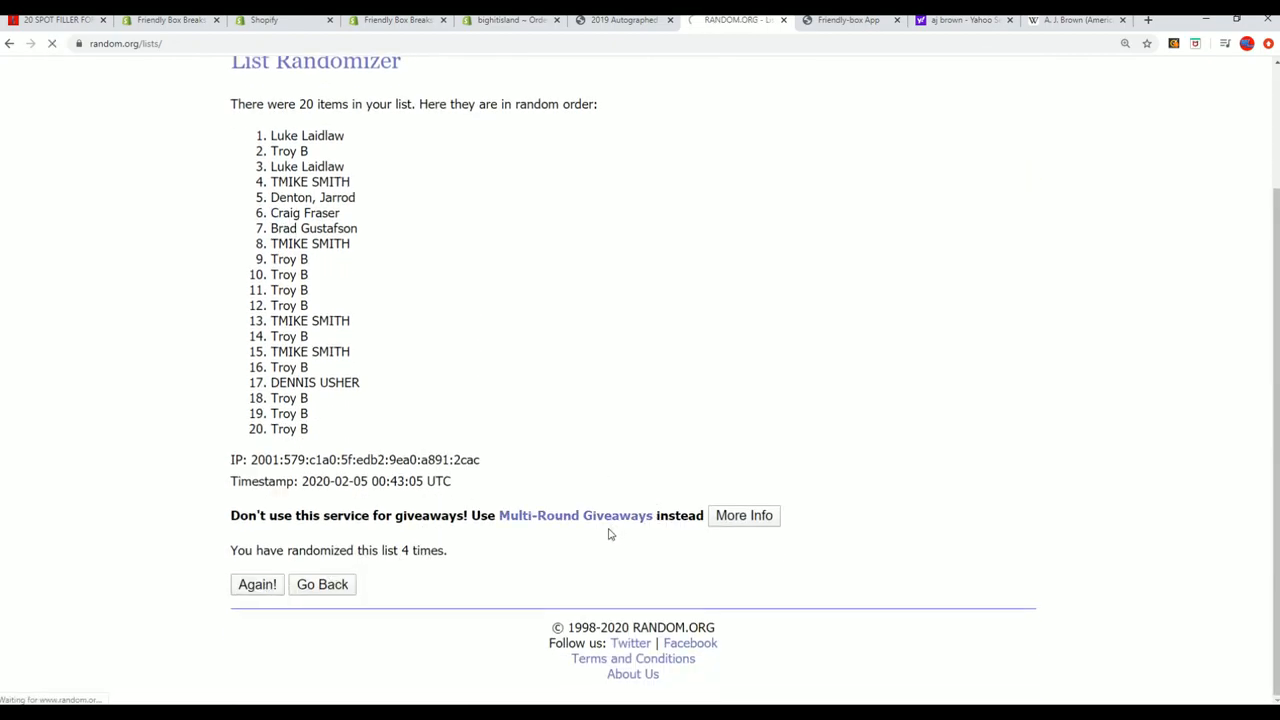
left_click(256, 584)
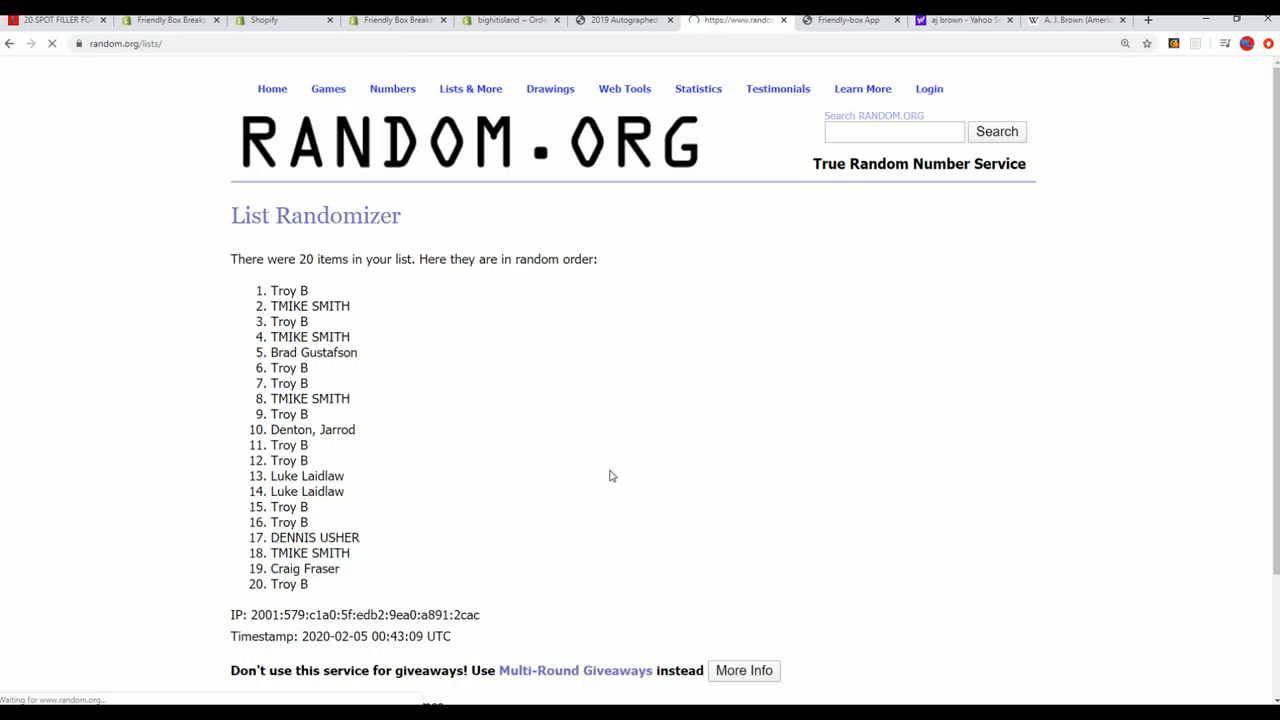
scroll("down", 3)
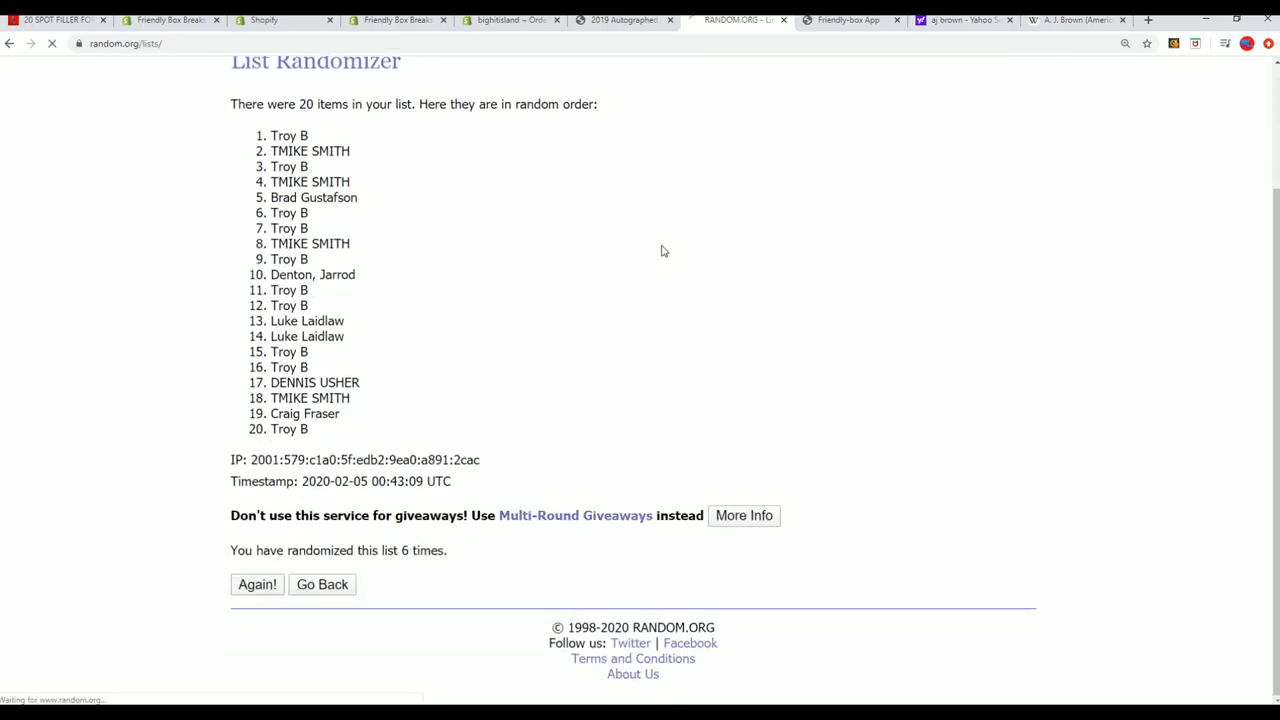
left_click(256, 584)
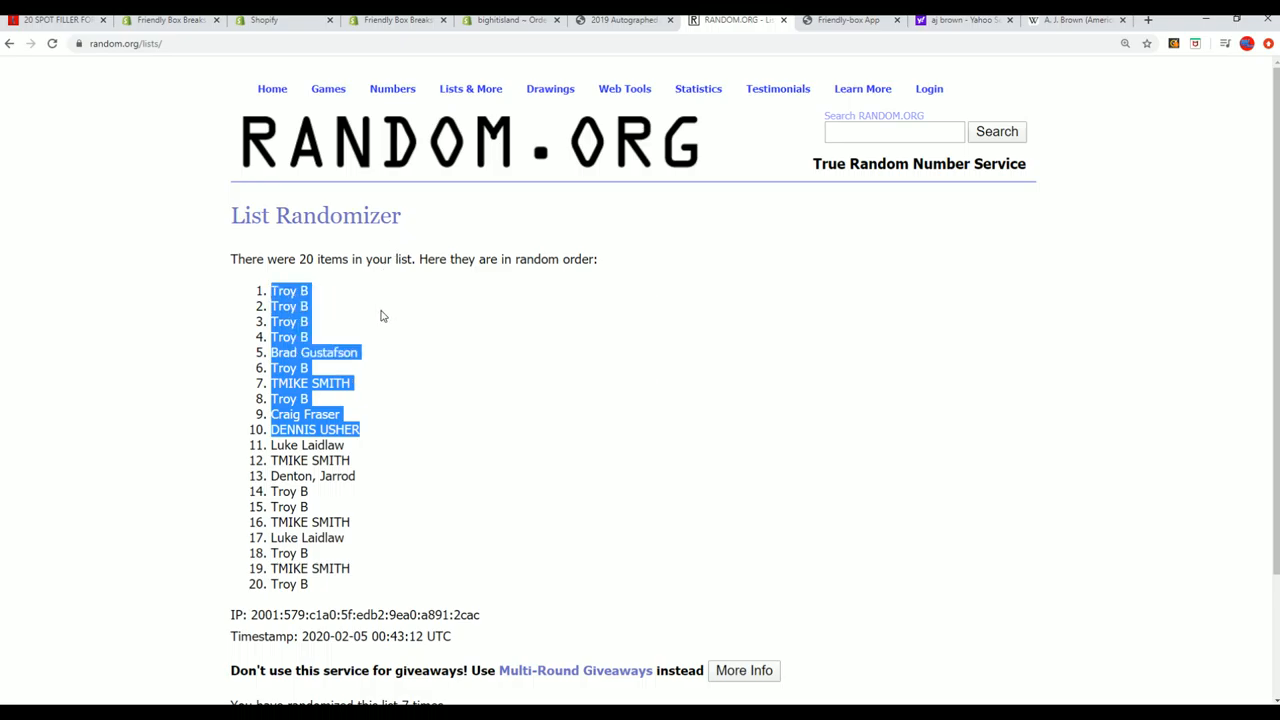
mouse_move(373, 339)
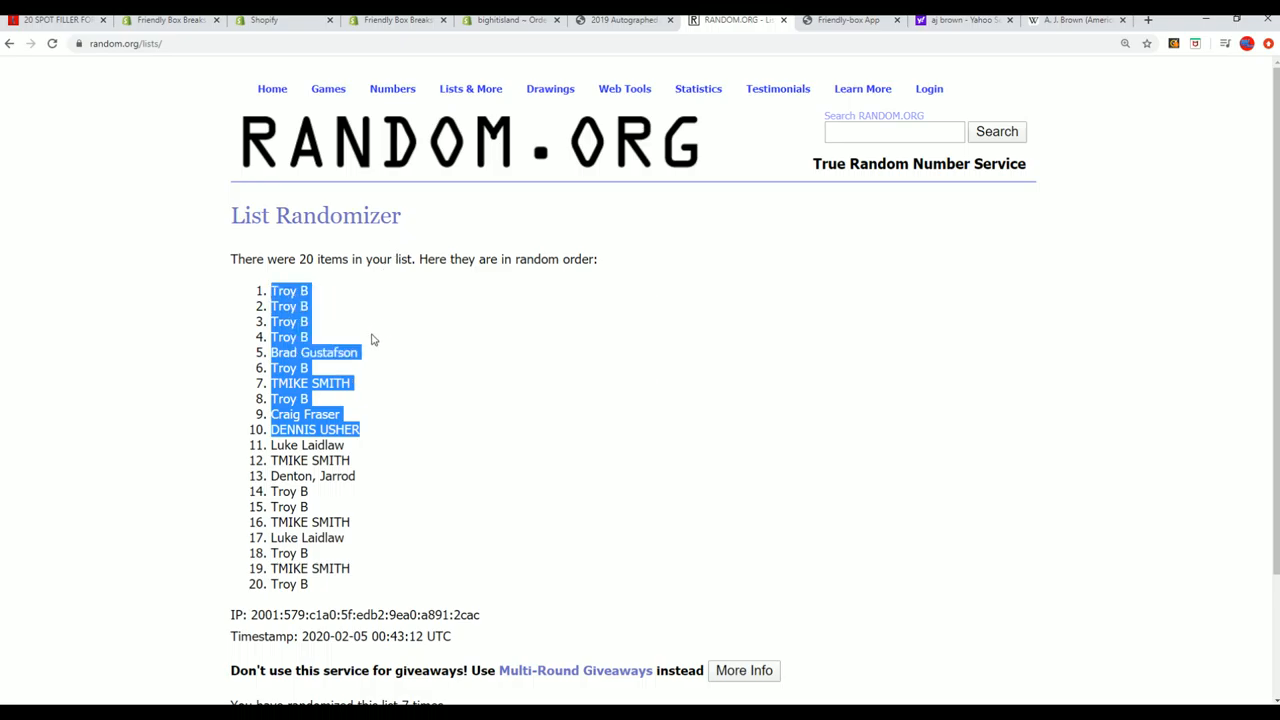
mouse_move(320, 398)
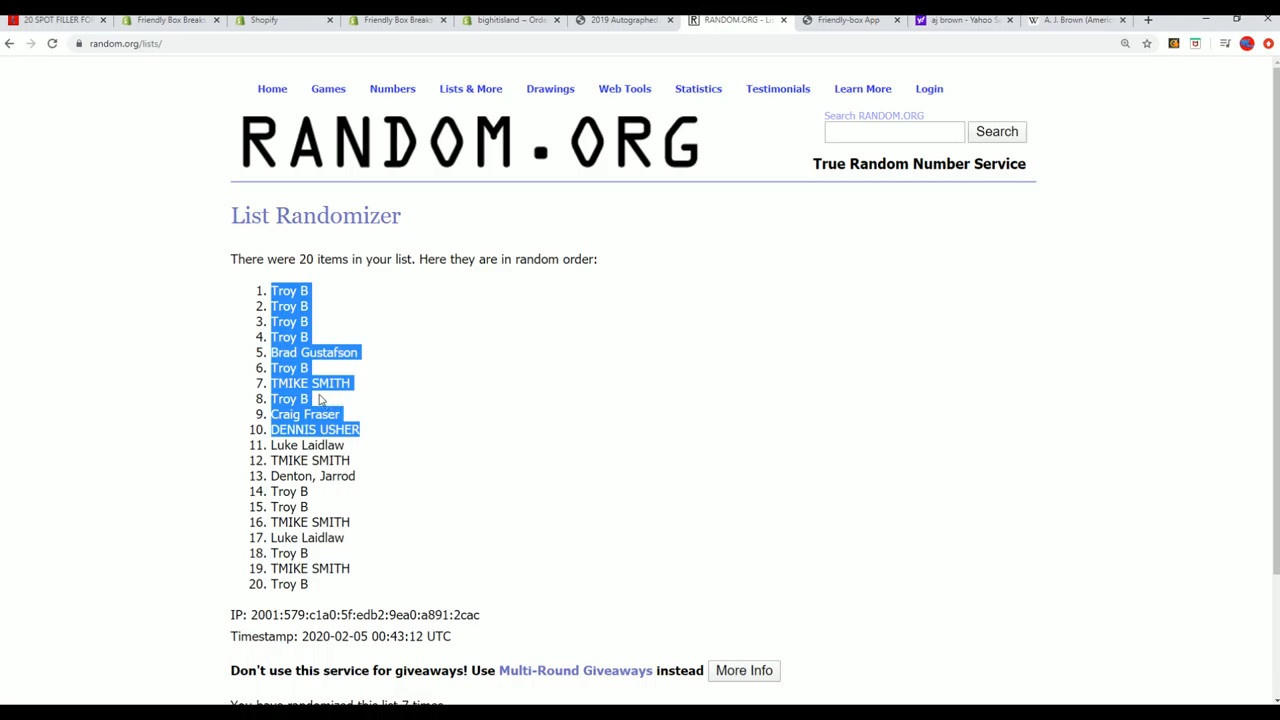